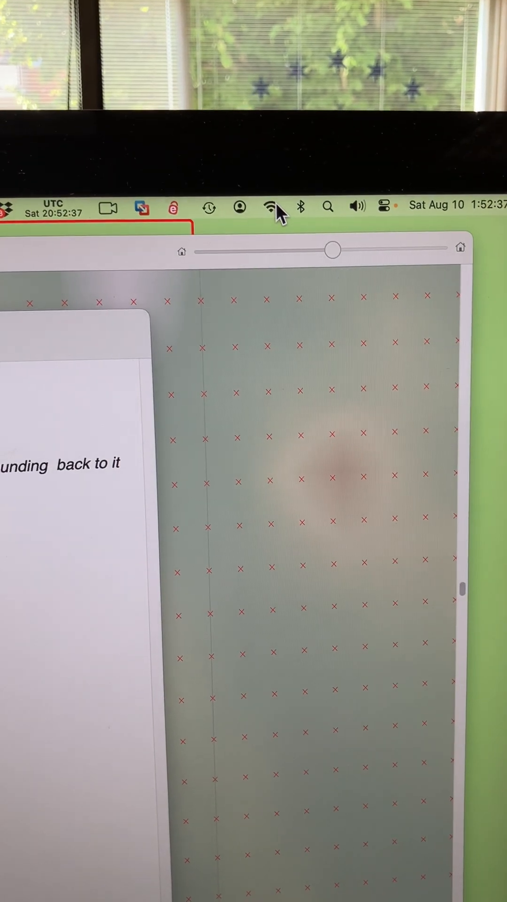
# Swipe the OFS-SFB.20240807.03.grb2 row to share it and browse the Apps share sheet
pyautogui.click(271, 209)
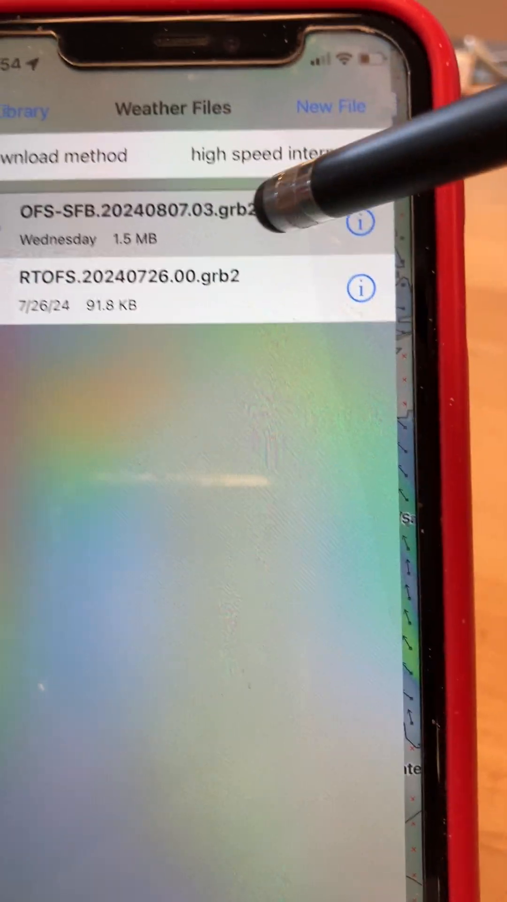
pyautogui.moveTo(230, 225); pyautogui.dragTo(58, 224)
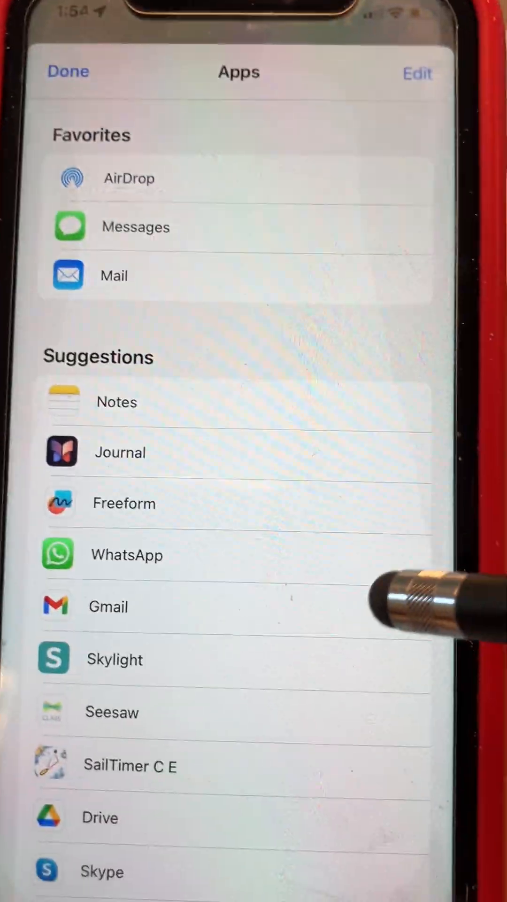
pyautogui.scroll(-3)
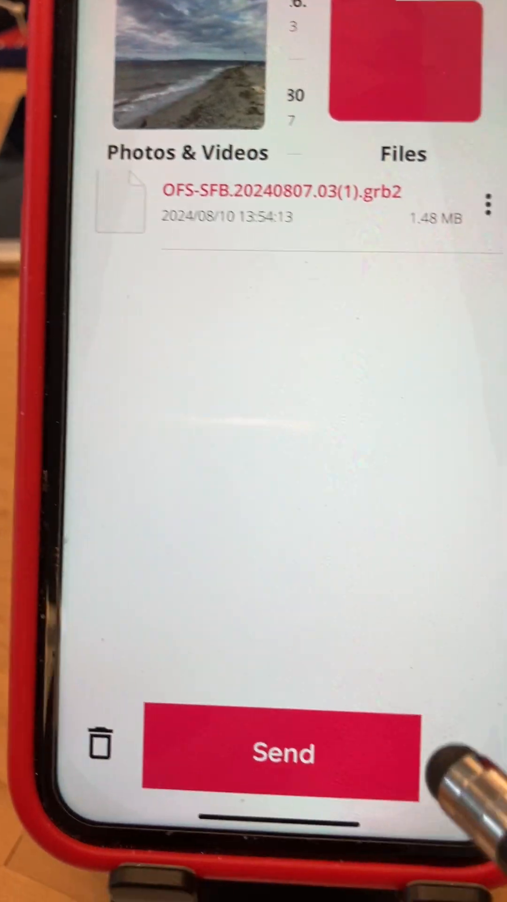
# Send the OFS-SFB.20240807.03(1).grb2 file from the File Transfer App
pyautogui.click(281, 753)
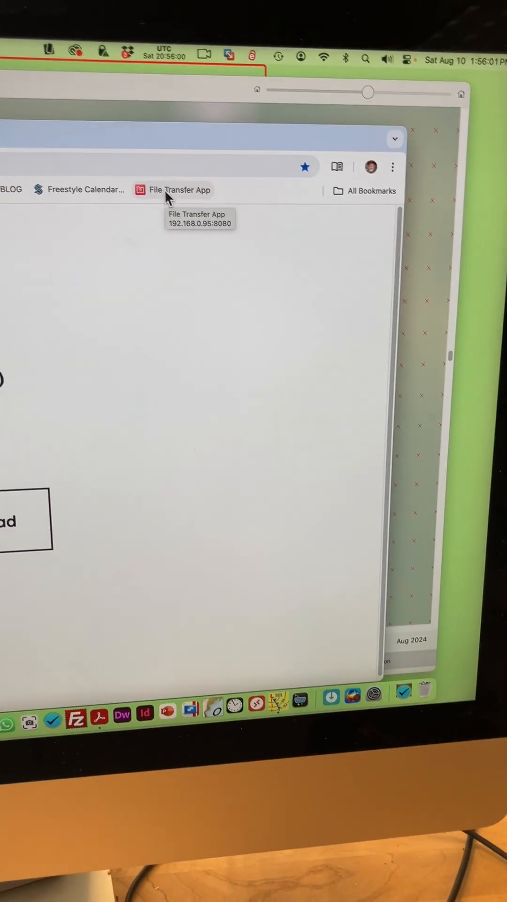
# Load the phone's File Transfer App page at 192.168.0.95:8080 in Chrome
pyautogui.click(179, 190)
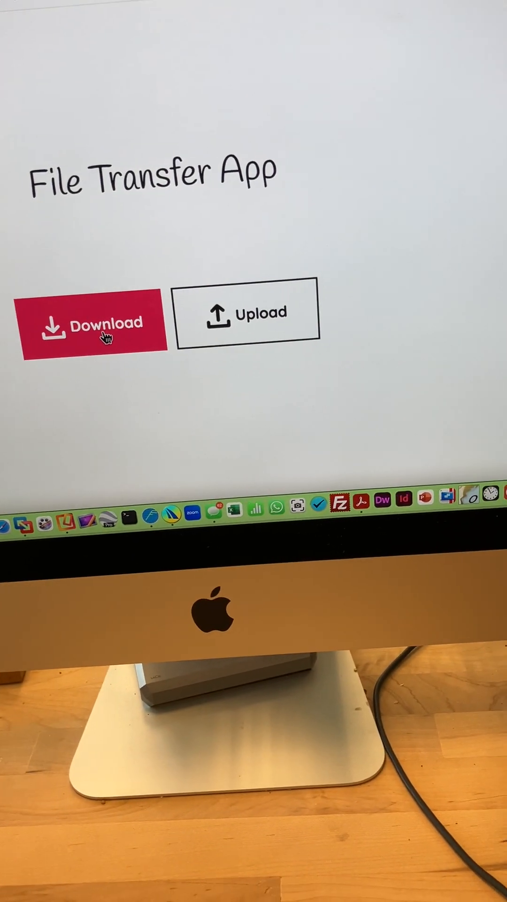
# Download OFS-SFB.20240807.03(1).grb2 to the Mac and keep the blocked insecure download
pyautogui.click(92, 323)
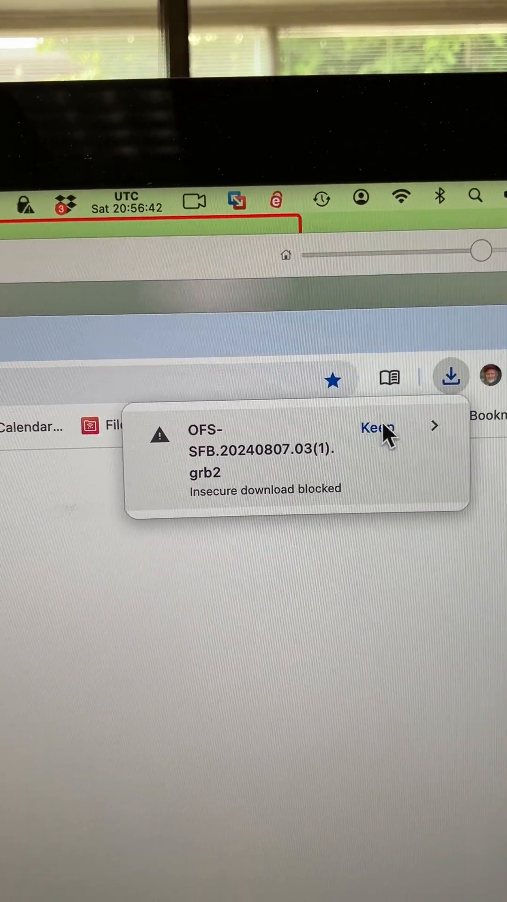
pyautogui.click(378, 429)
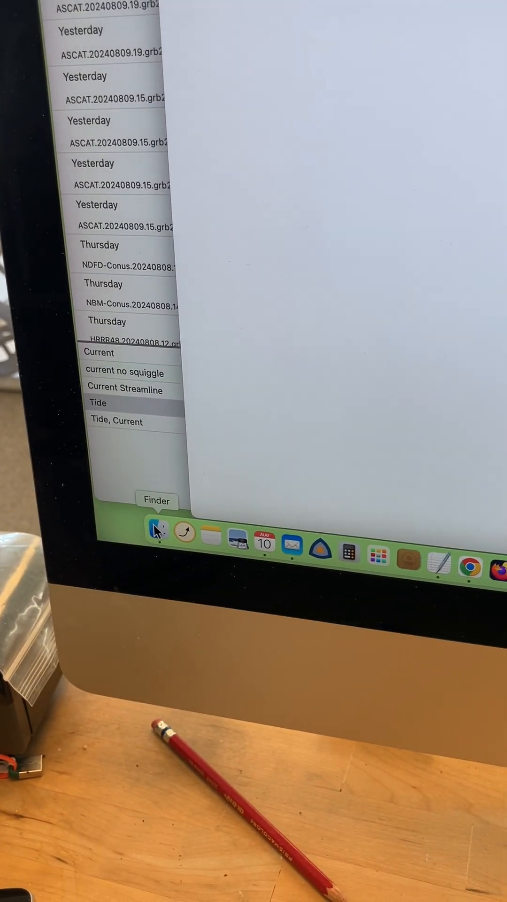
# Bring a Finder window forward to locate the transferred GRIB file
pyautogui.click(159, 544)
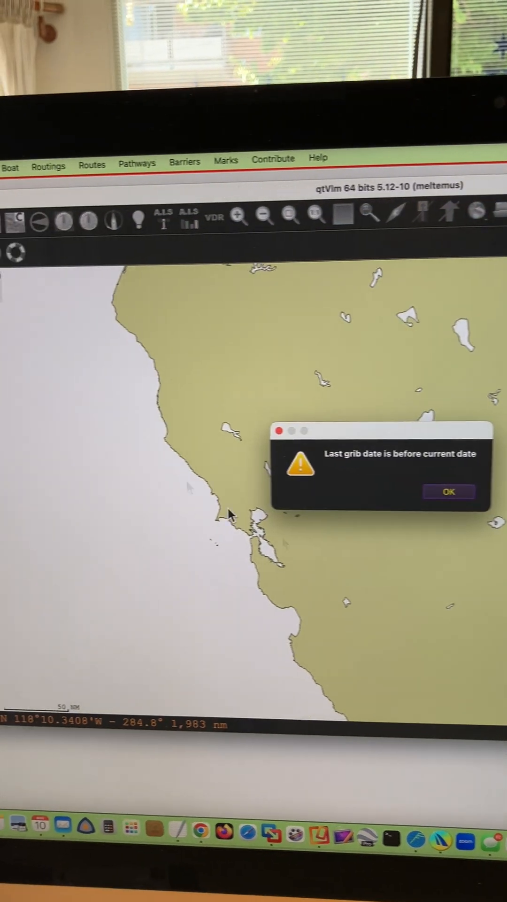
# Acknowledge the 'Last grib date is before current date' warning
pyautogui.click(450, 491)
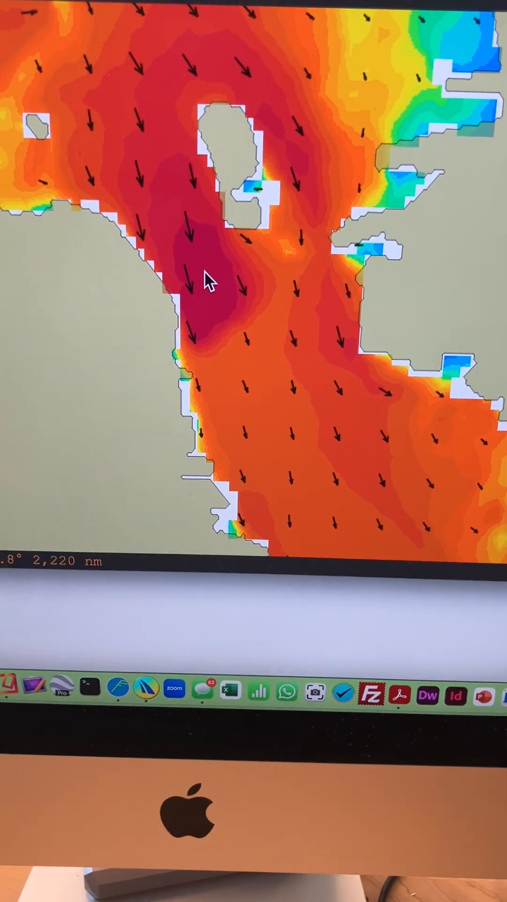
# Show the current meteogram for a chart point near the coast via the context menu
pyautogui.rightClick(207, 282)
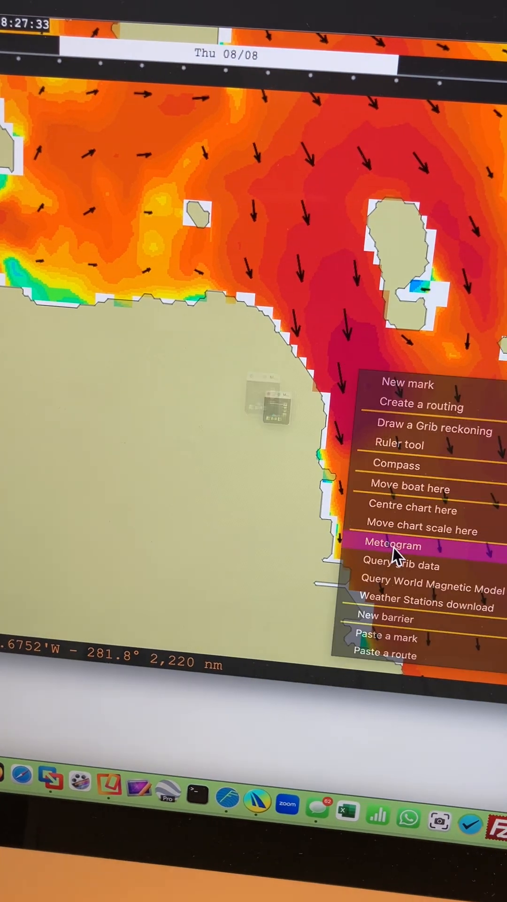
pyautogui.click(393, 544)
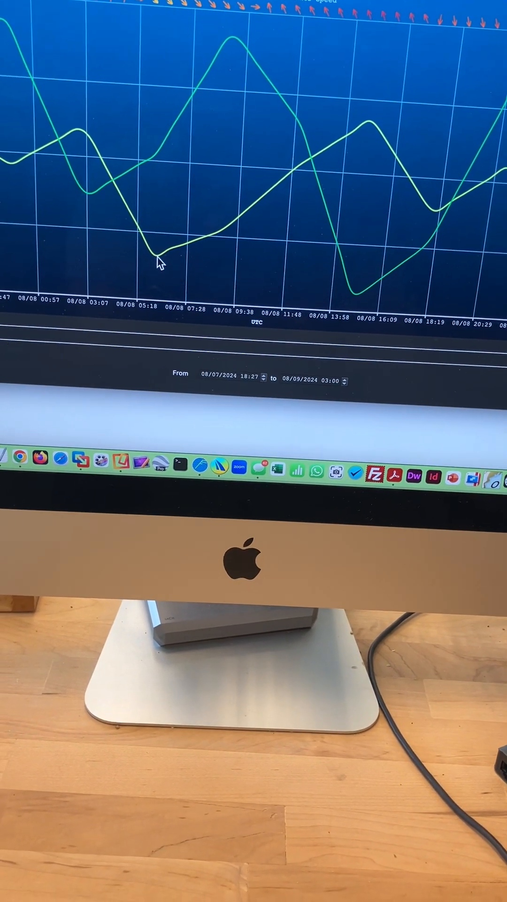
pyautogui.moveTo(161, 259)
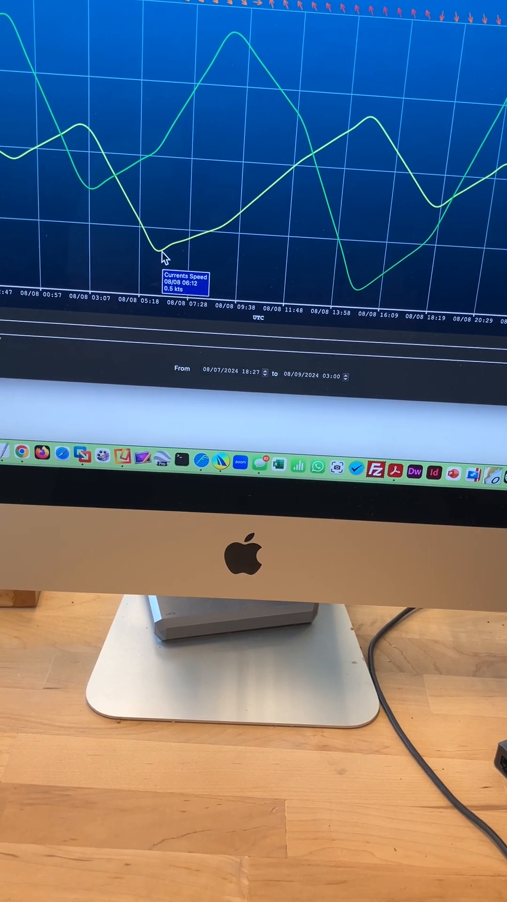